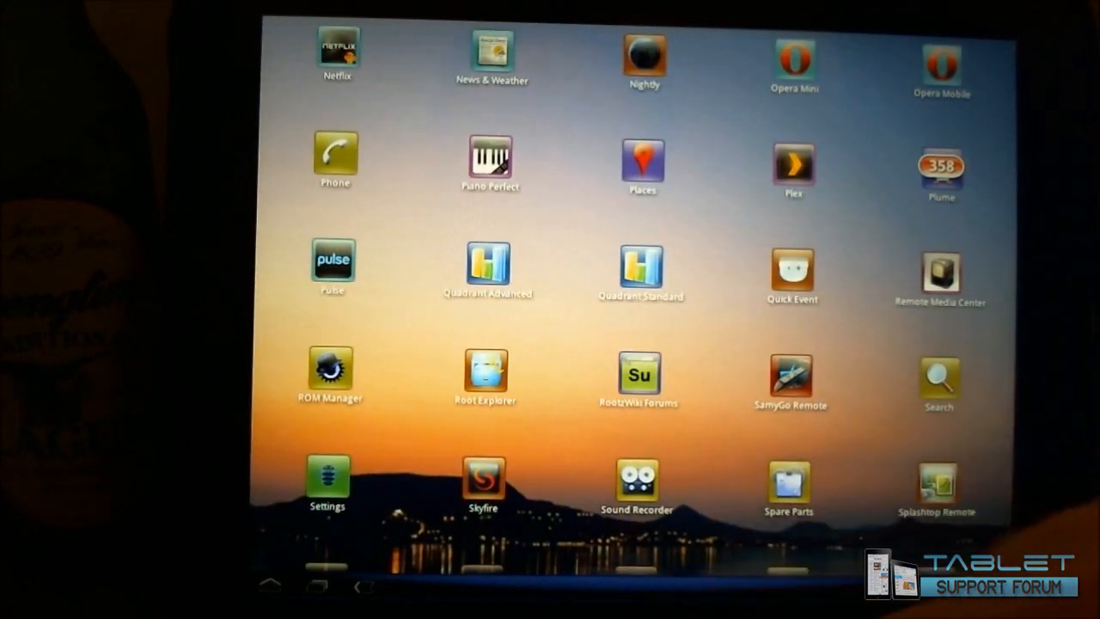
# Launch the Settings app from the launcher's app drawer
pyautogui.click(326, 481)
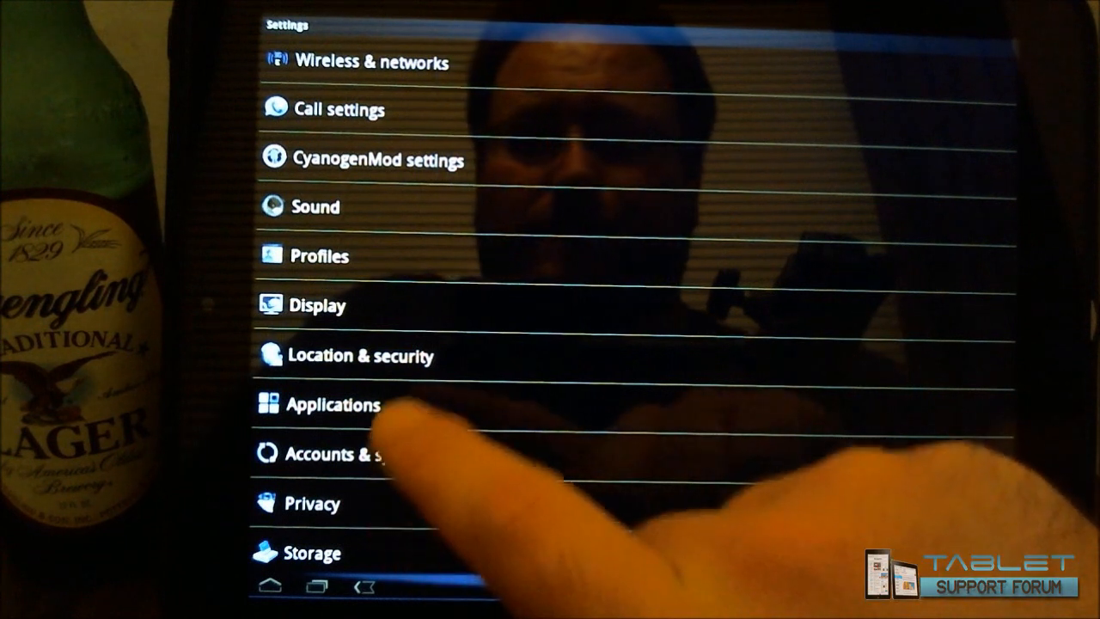
# Set the device hostname to "reverendkjr" under Applications > Development and save it
pyautogui.click(334, 406)
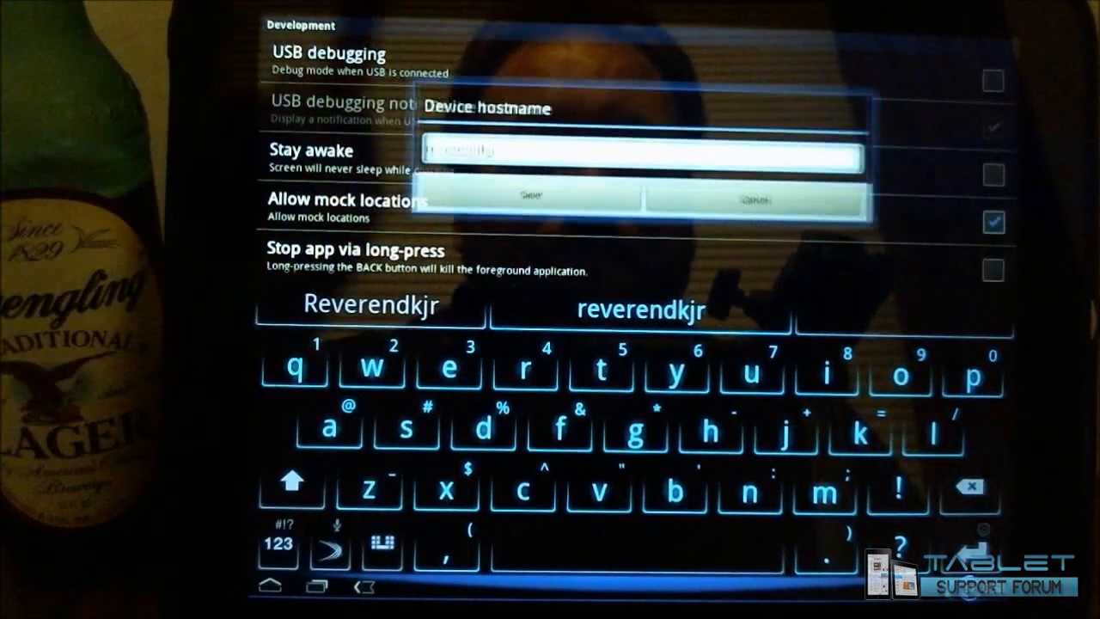
pyautogui.click(533, 199)
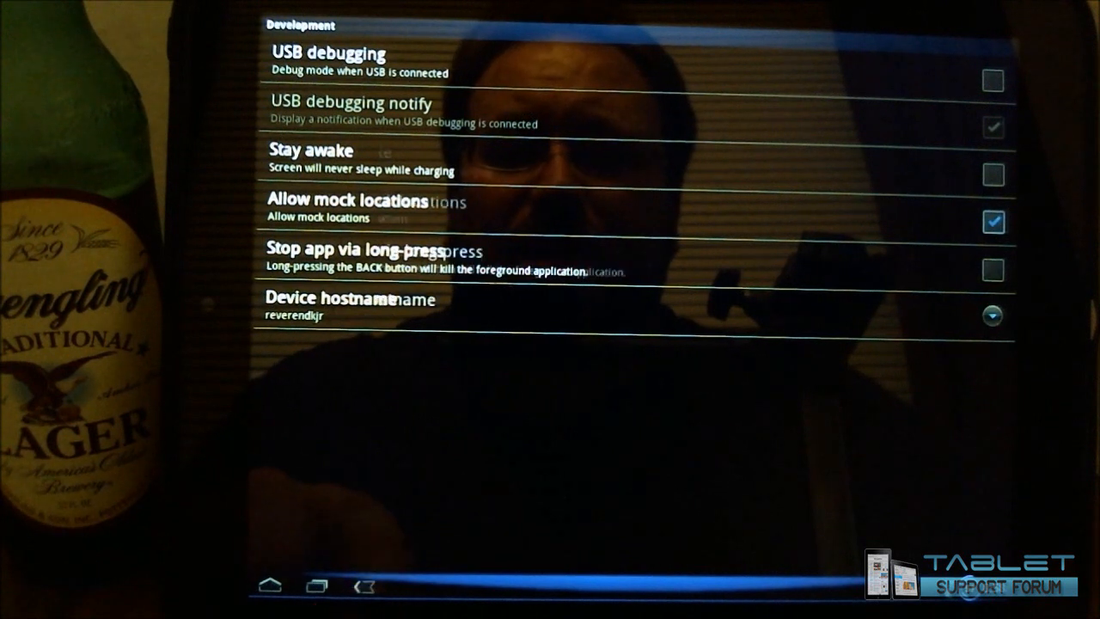
# Navigate from main Settings through Wireless & networks to the Wi-Fi settings page
pyautogui.click(365, 584)
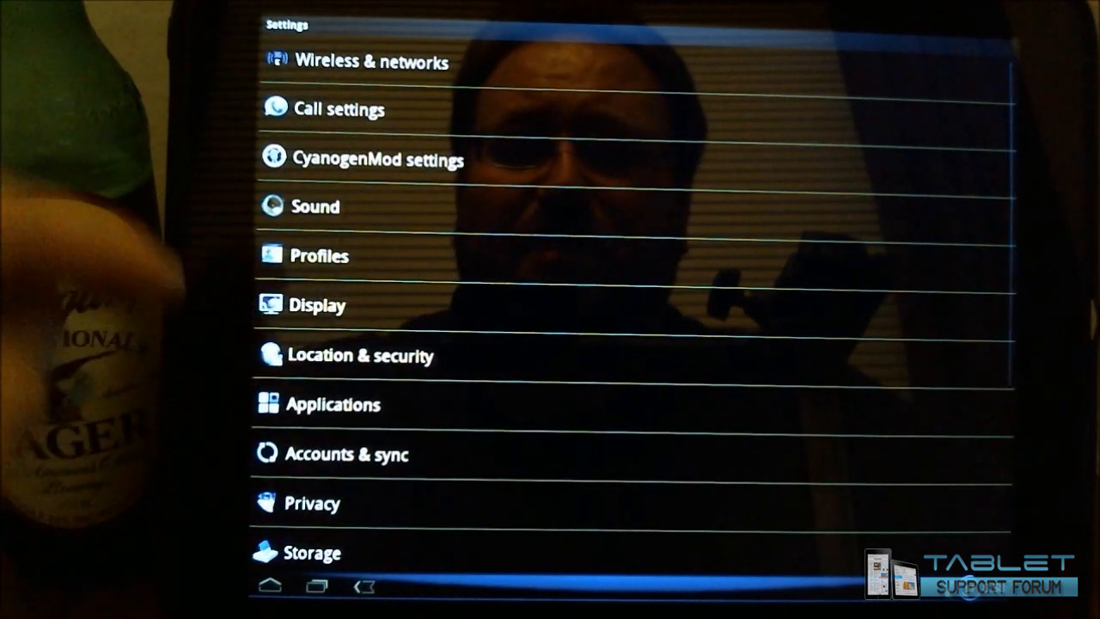
pyautogui.click(371, 61)
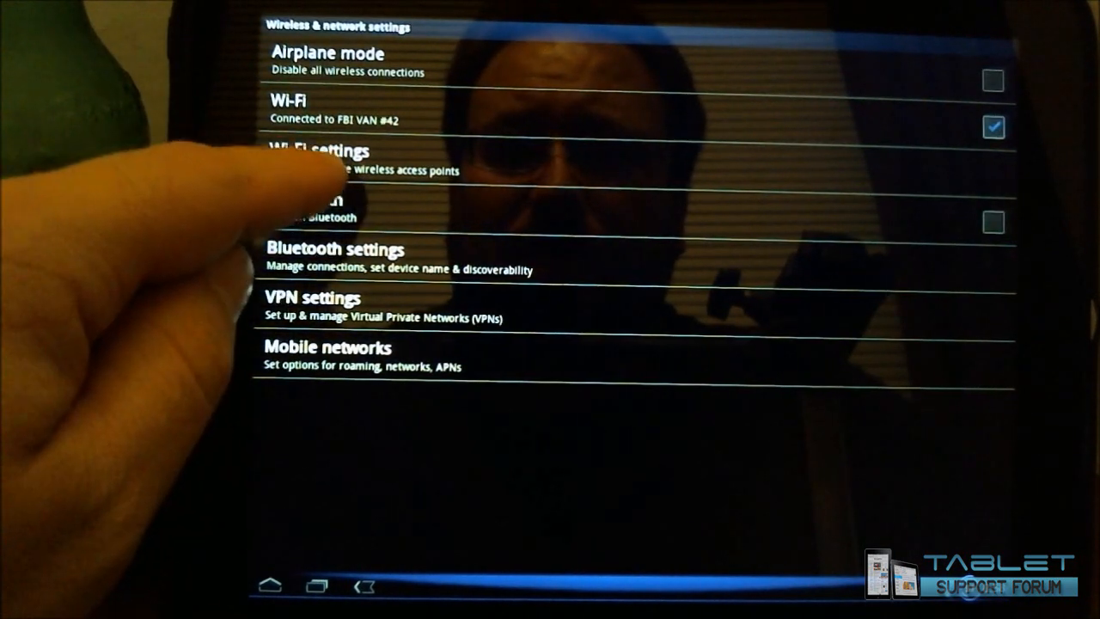
pyautogui.click(318, 159)
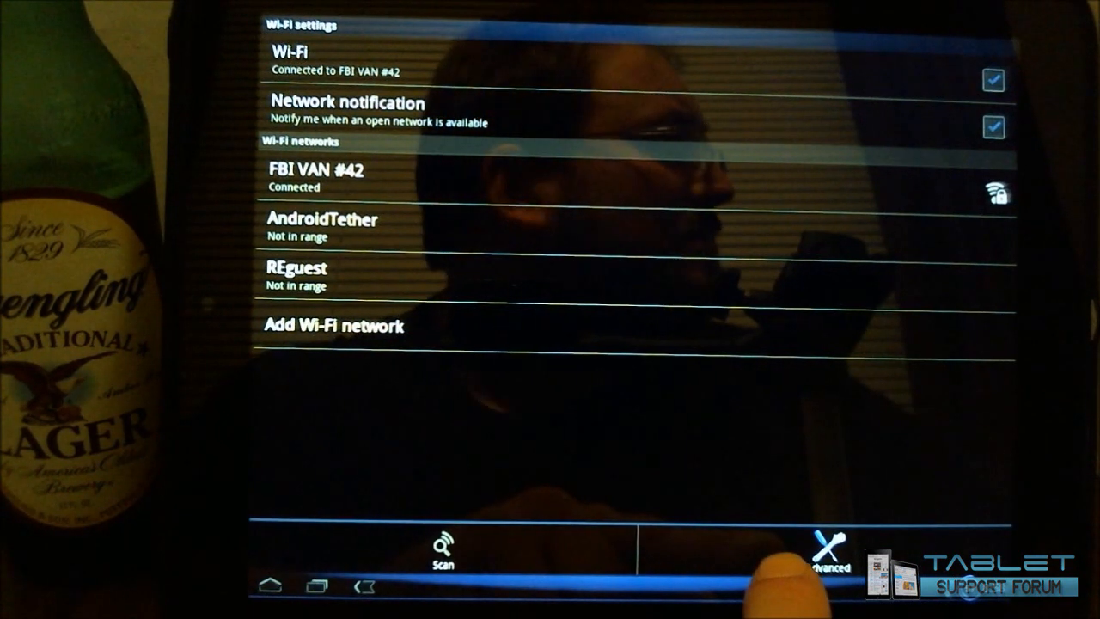
# Choose a different Wi-Fi sleep policy in the Advanced Wi-Fi settings
pyautogui.click(830, 553)
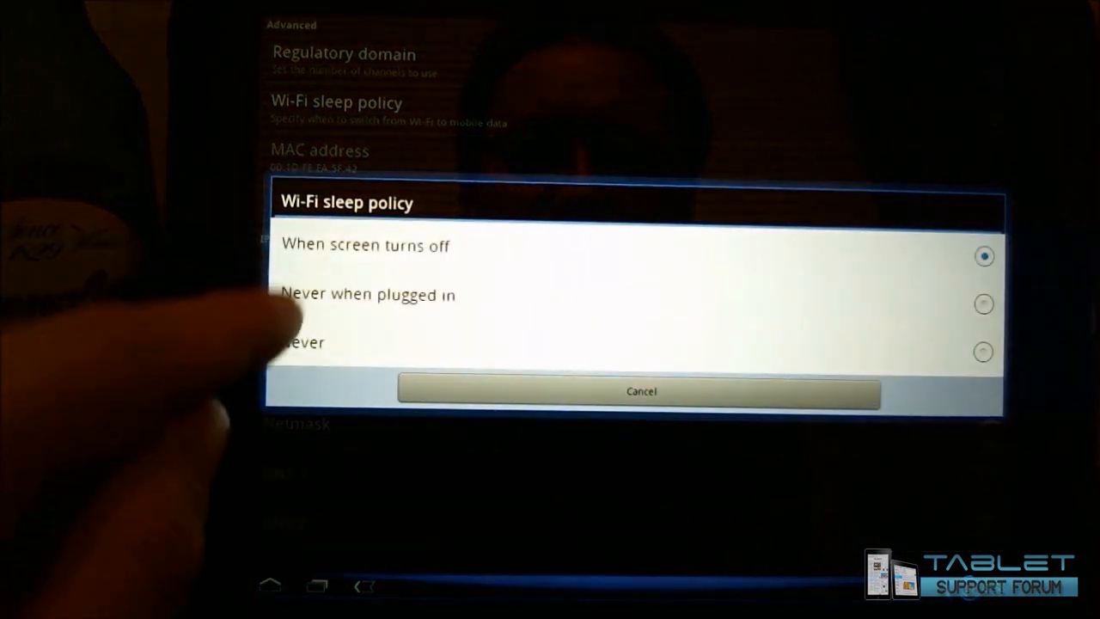
pyautogui.click(639, 392)
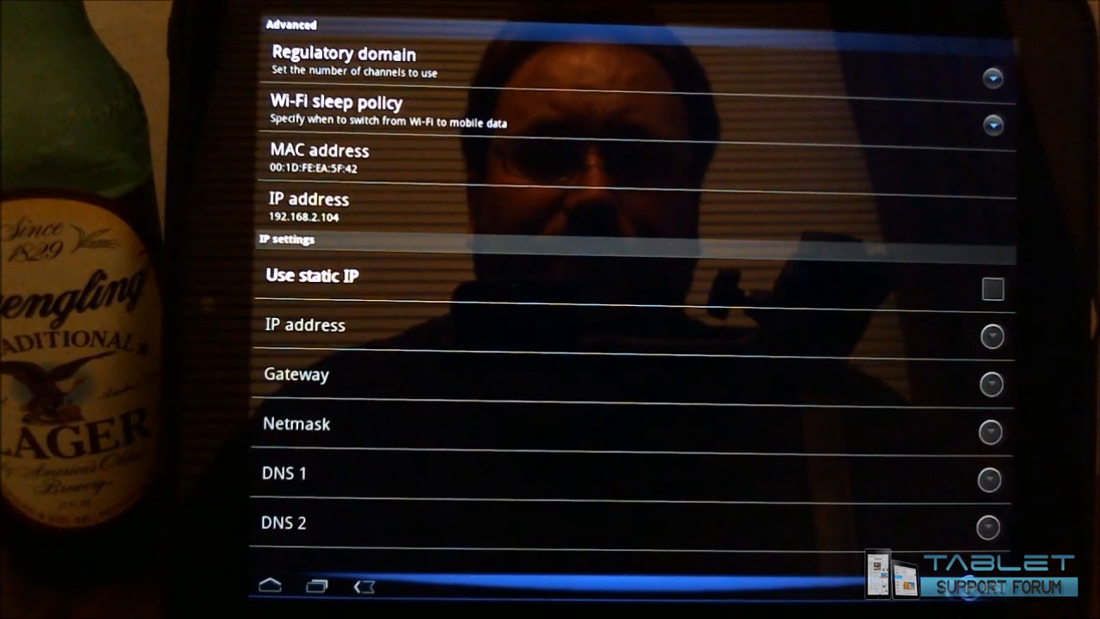